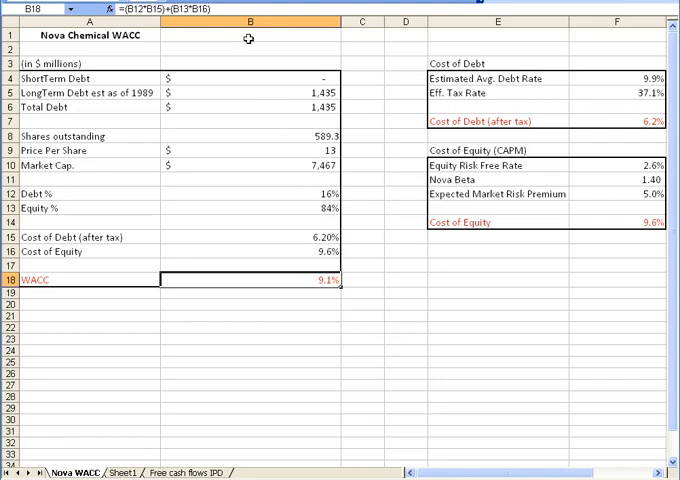
mouse_move(155, 77)
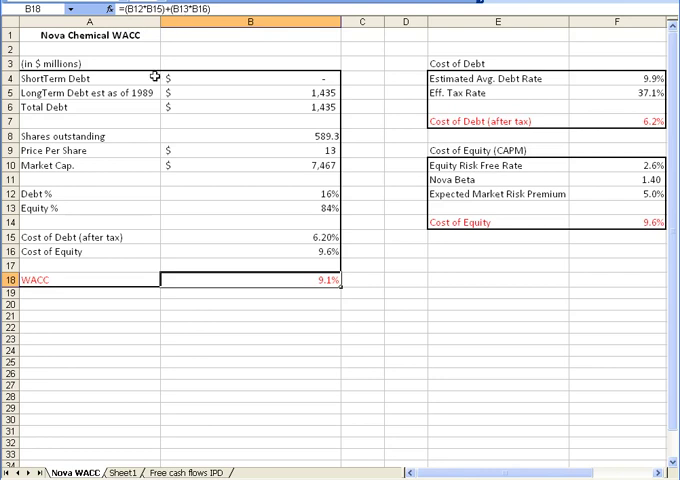
mouse_move(307, 251)
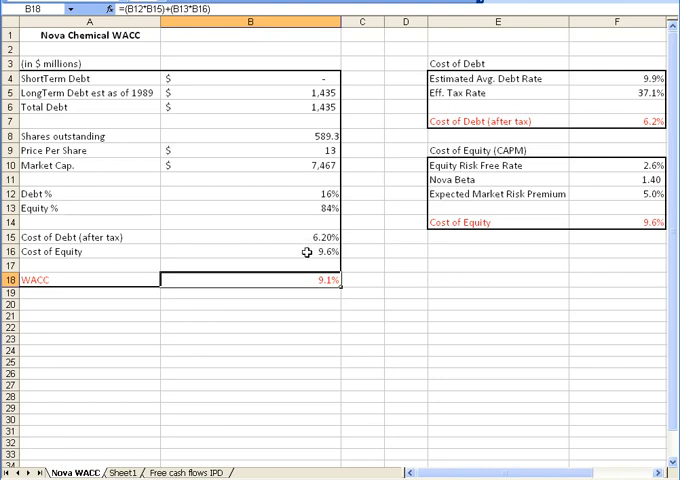
left_click(248, 251)
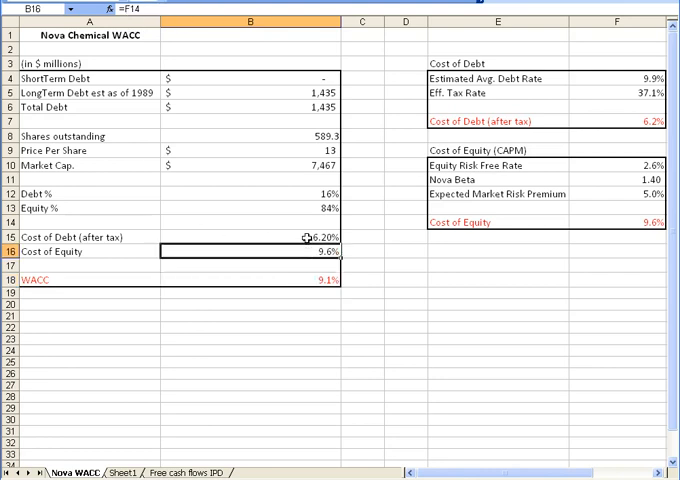
left_click(250, 237)
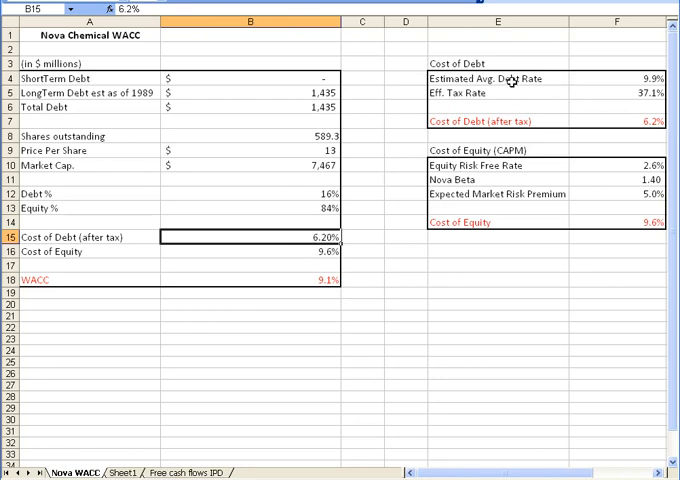
mouse_move(480, 120)
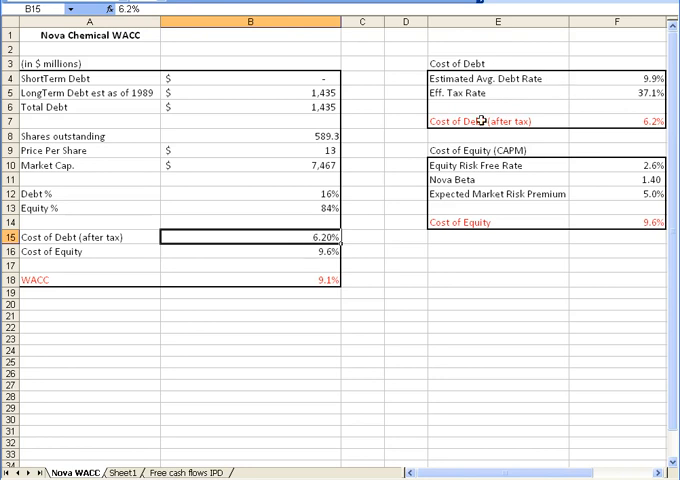
mouse_move(453, 162)
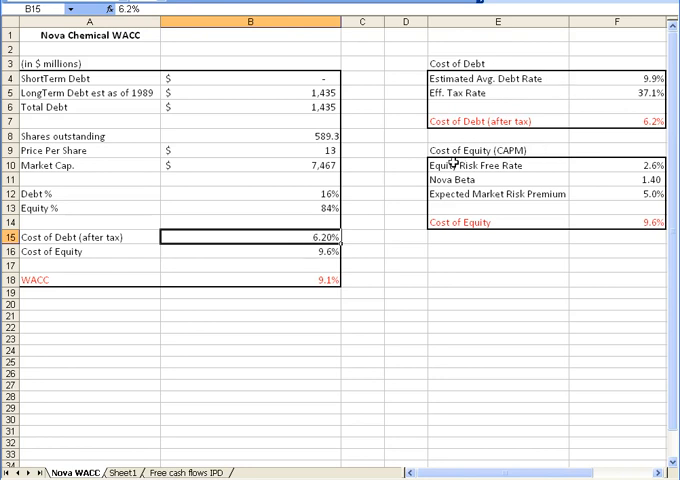
mouse_move(230, 288)
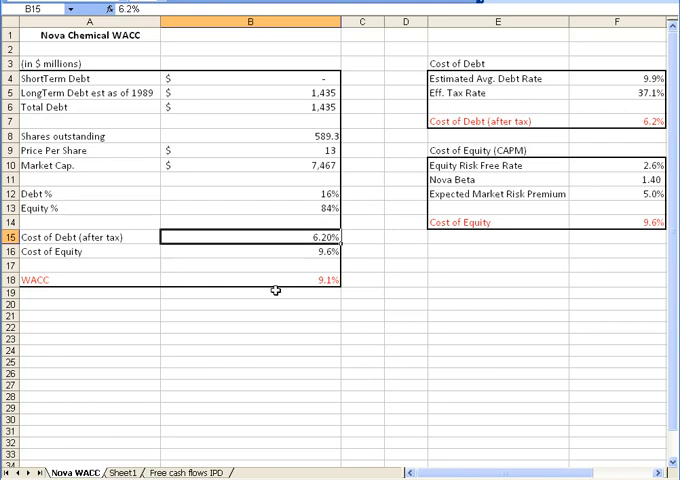
left_click(250, 208)
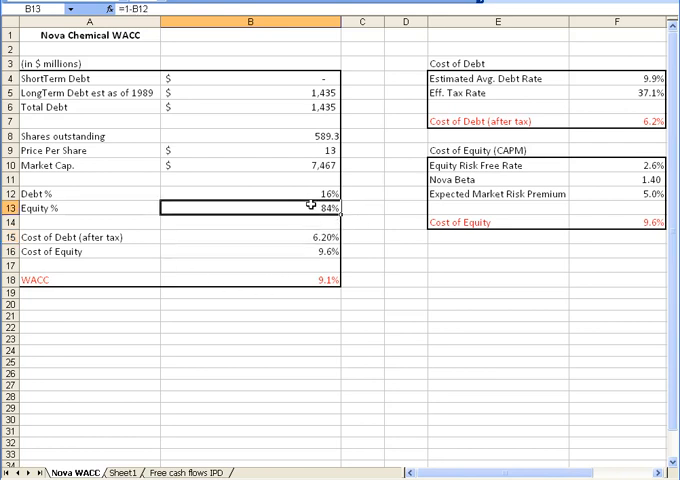
left_click(250, 193)
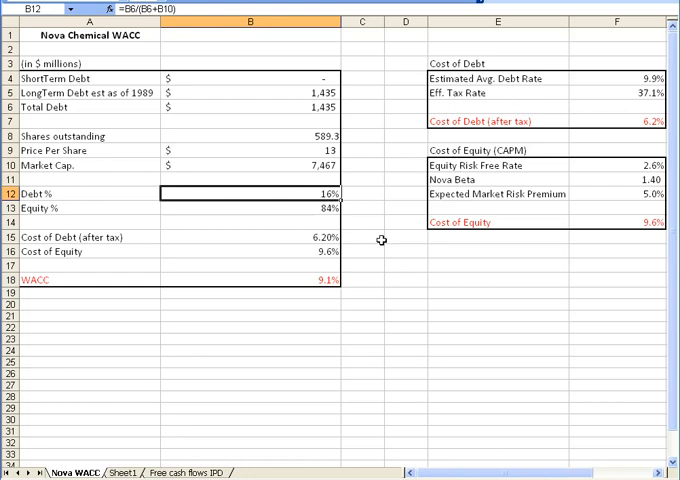
mouse_move(360, 303)
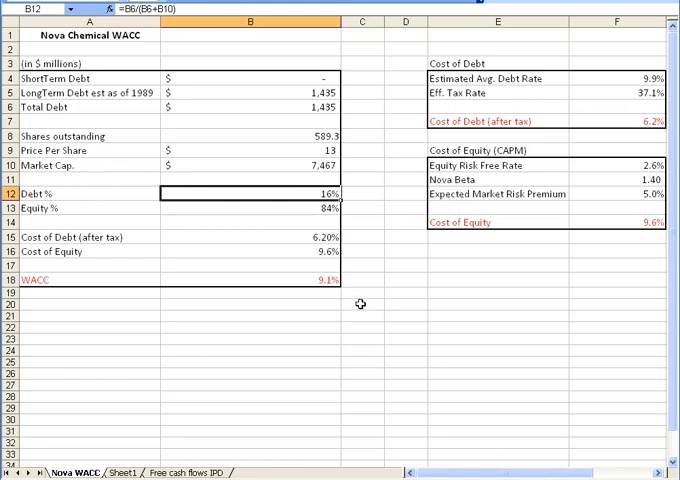
left_click(360, 302)
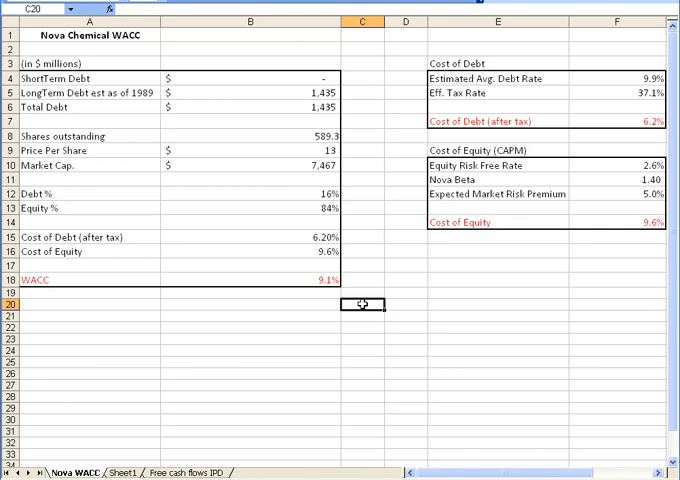
mouse_move(485, 181)
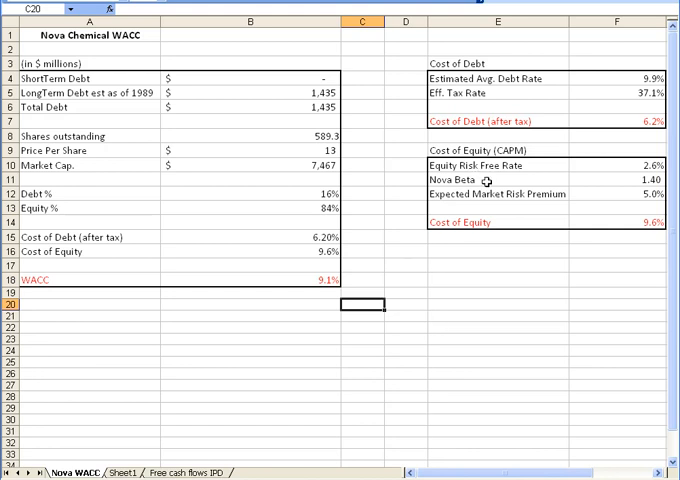
mouse_move(397, 183)
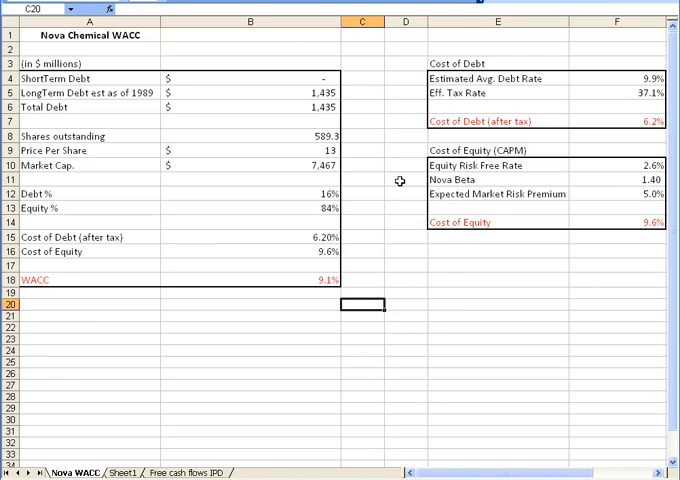
mouse_move(320, 85)
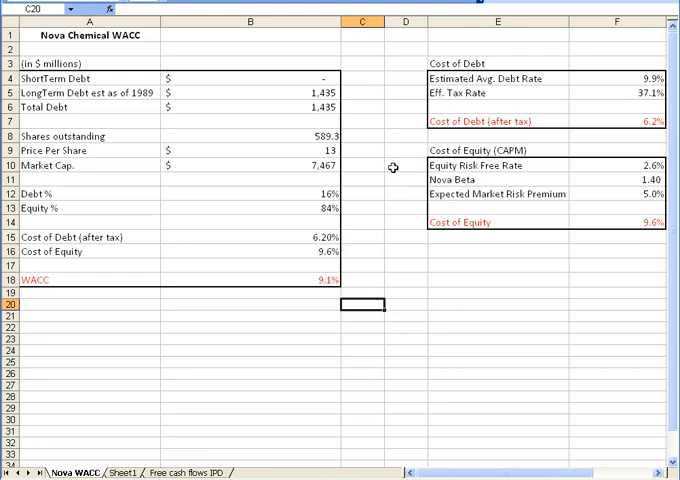
mouse_move(390, 162)
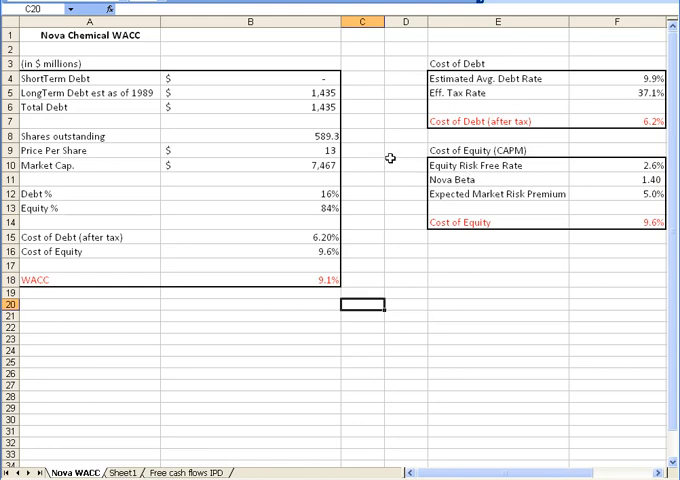
mouse_move(305, 160)
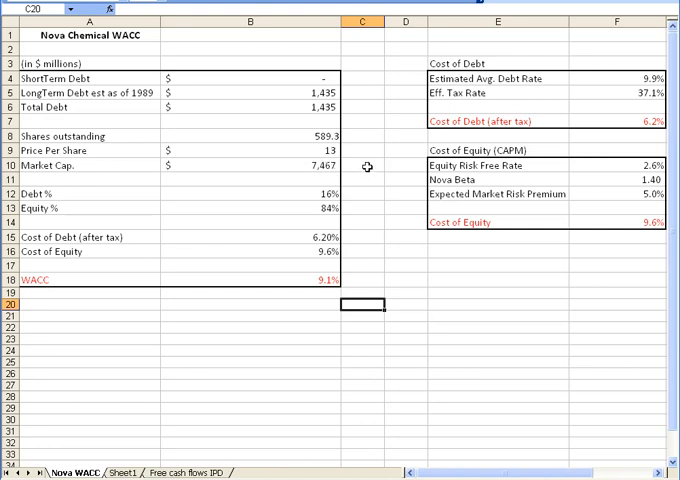
mouse_move(352, 136)
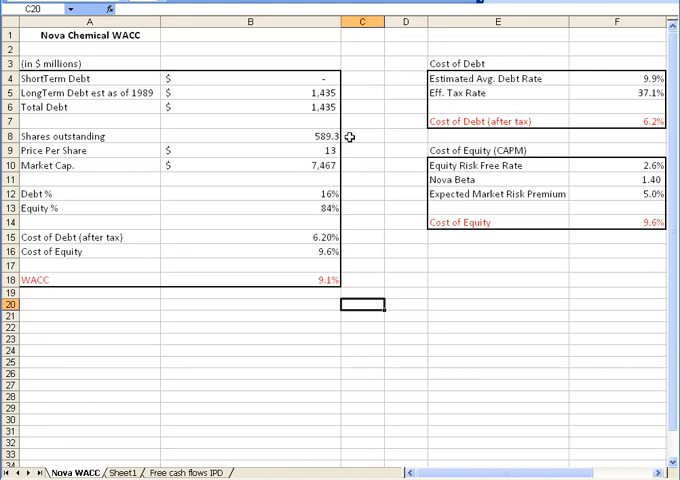
mouse_move(380, 155)
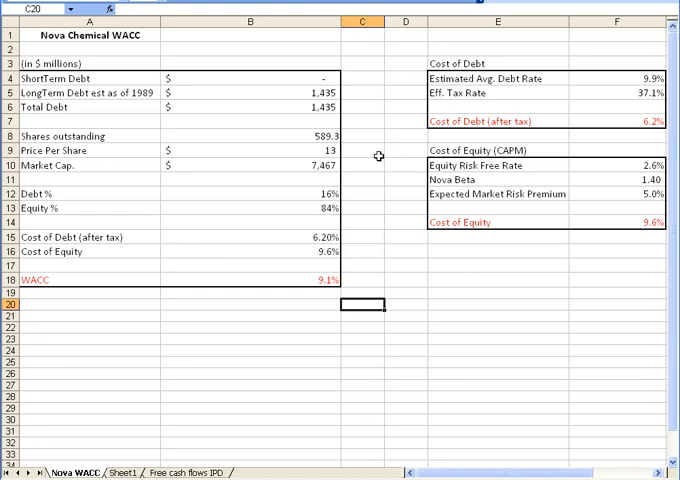
mouse_move(394, 193)
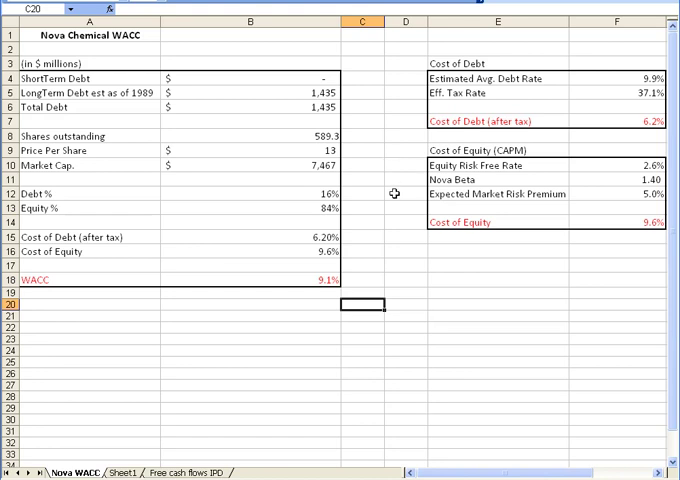
mouse_move(387, 249)
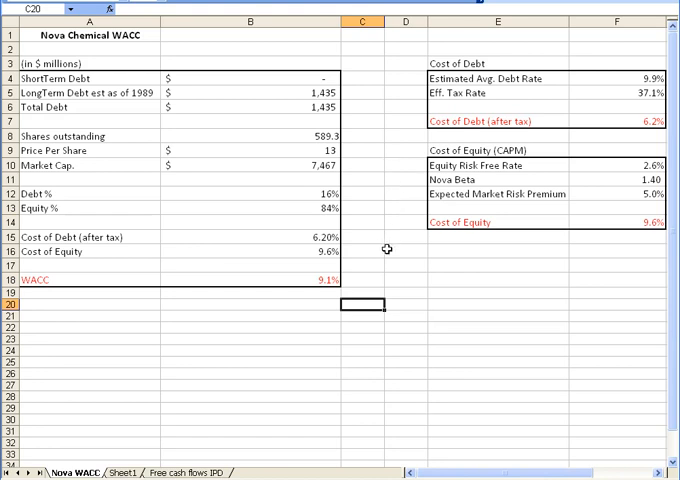
mouse_move(366, 250)
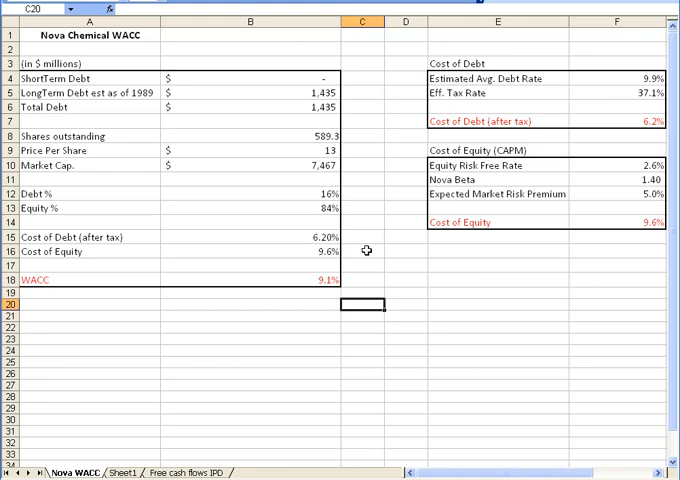
mouse_move(388, 286)
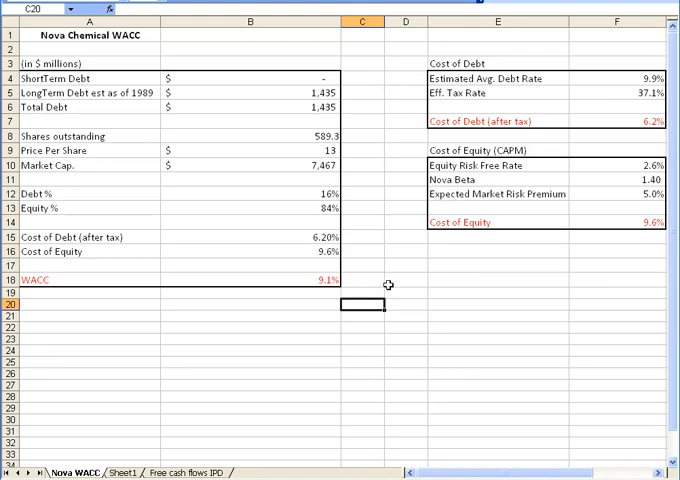
mouse_move(401, 267)
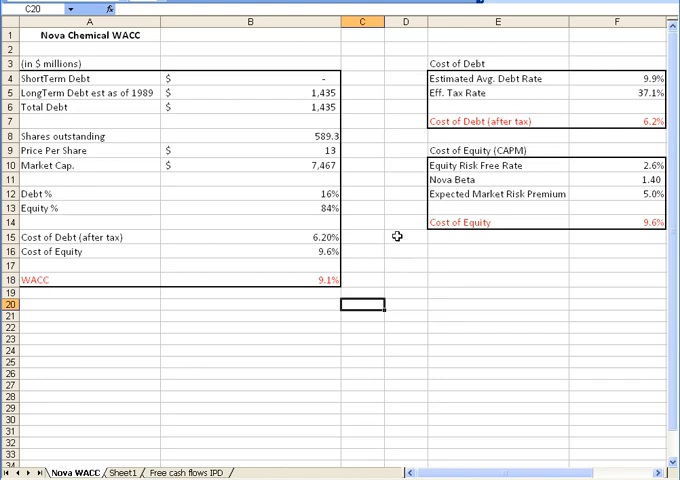
mouse_move(329, 101)
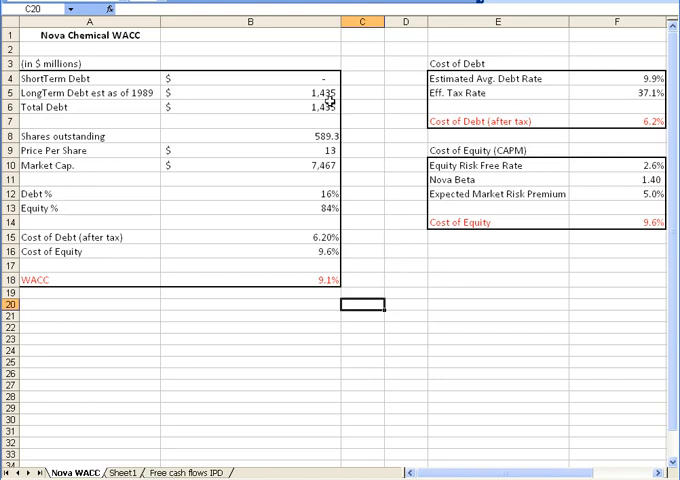
mouse_move(320, 178)
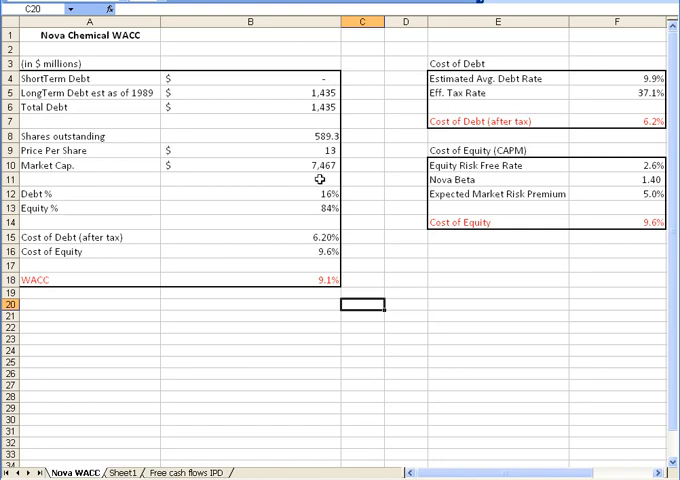
mouse_move(372, 181)
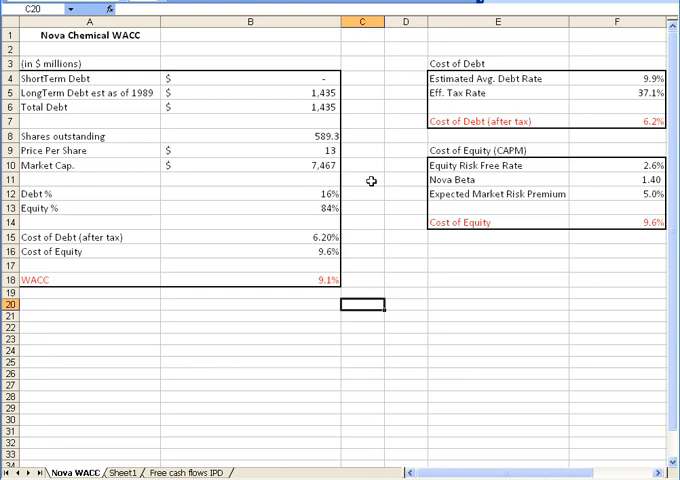
mouse_move(392, 103)
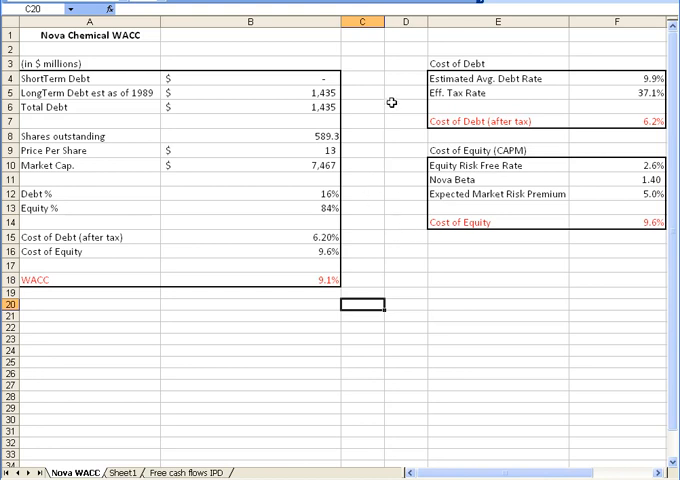
mouse_move(405, 277)
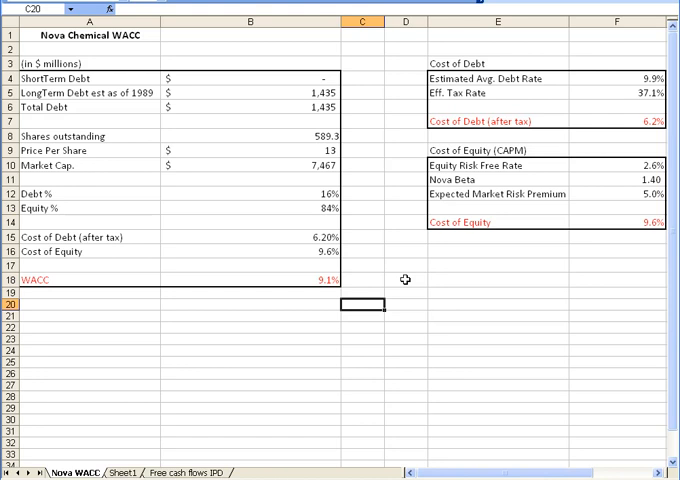
mouse_move(555, 80)
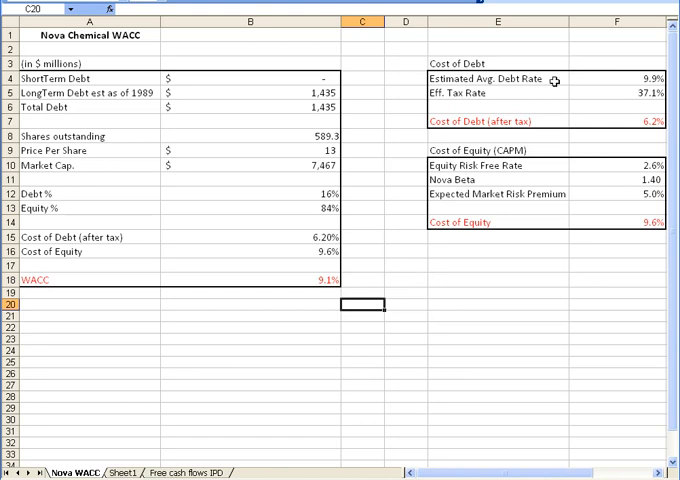